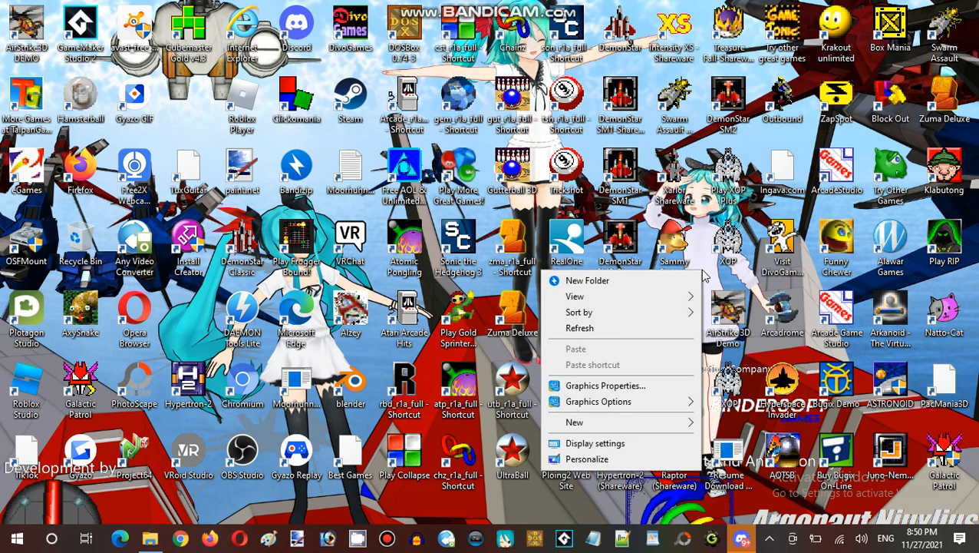
mouse_move(606, 328)
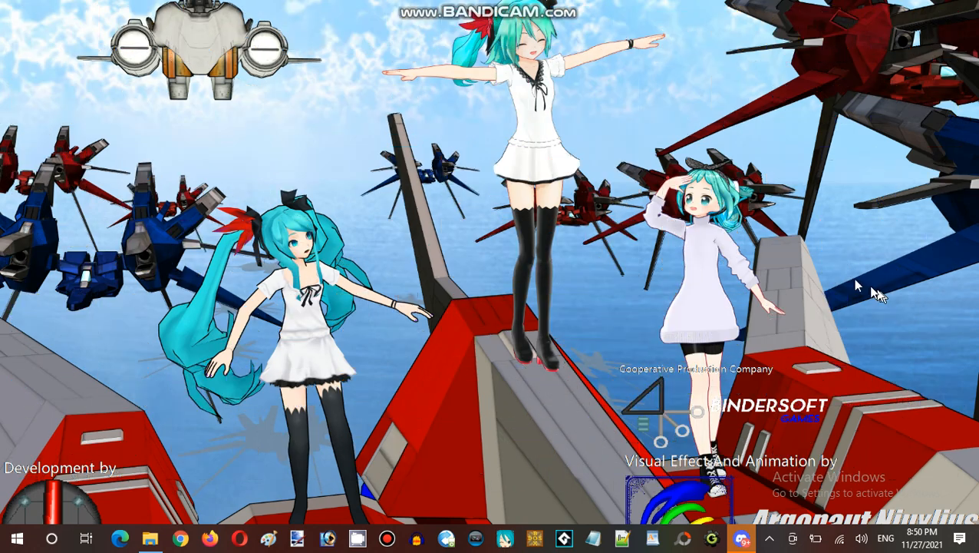
mouse_move(606, 166)
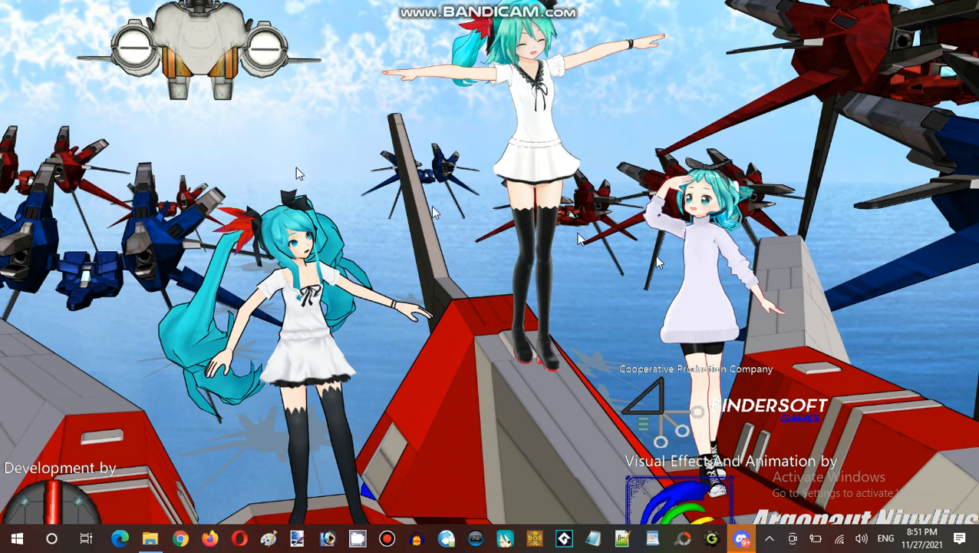
mouse_move(346, 84)
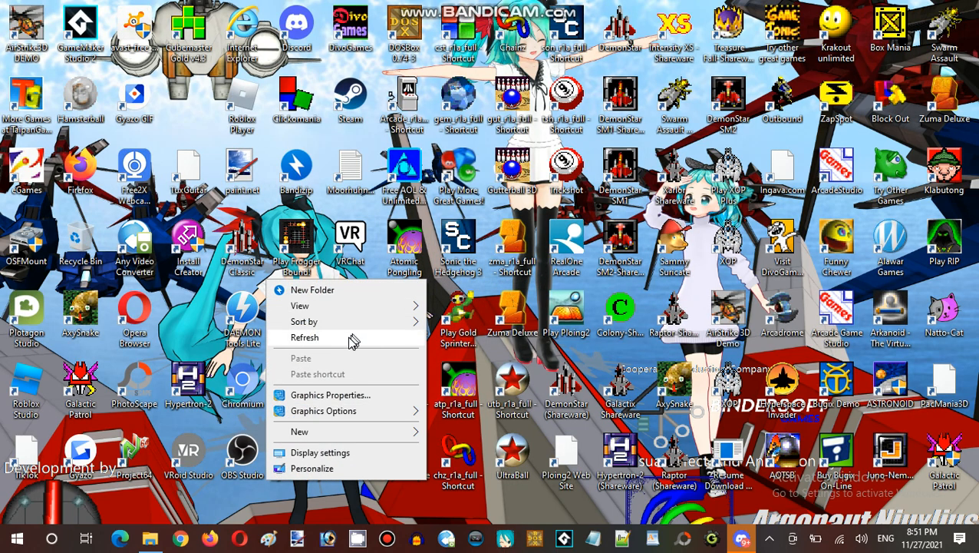
Refresh the desktop from its right-click menu.
click(305, 336)
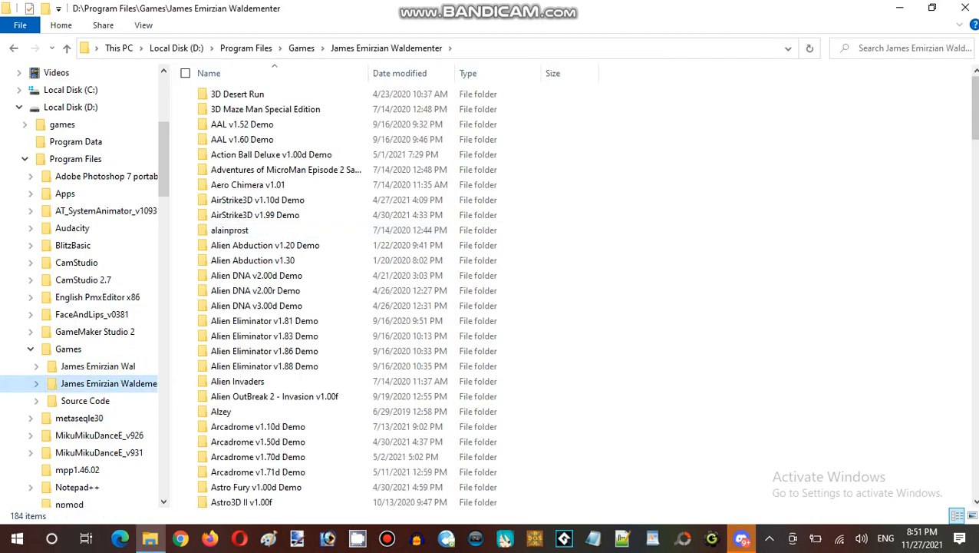
Scroll the Games list to XOP Black Ultra and open it to list its 27 files.
scroll(down, 3)
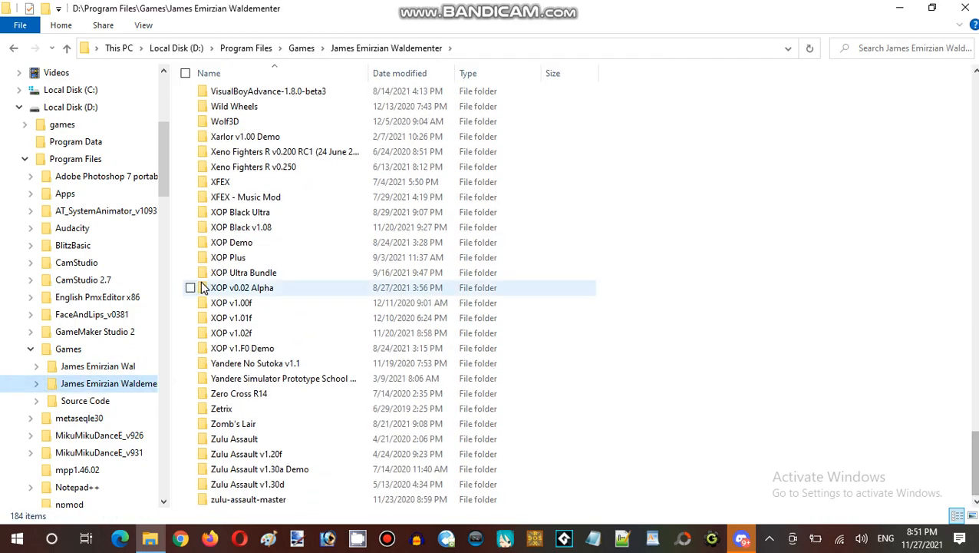
double_click(240, 212)
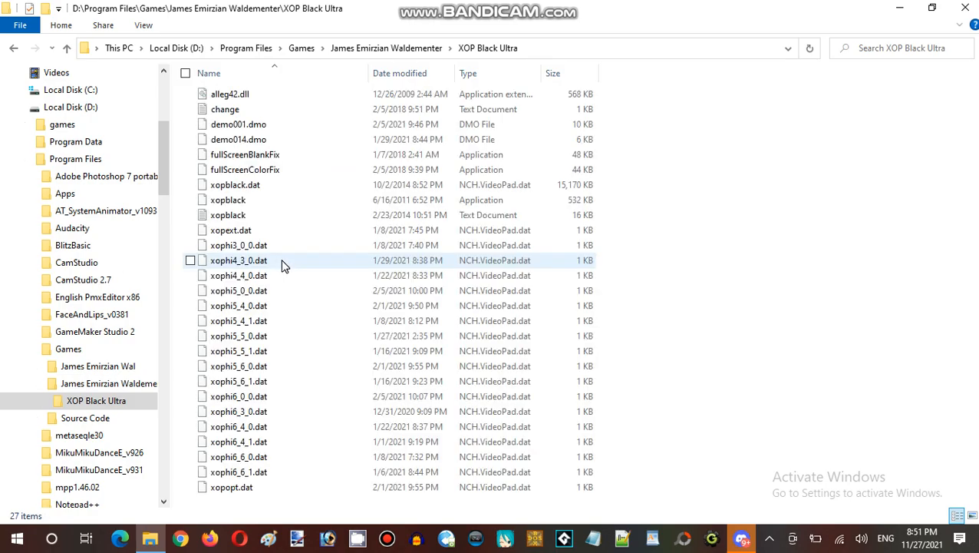
mouse_move(662, 321)
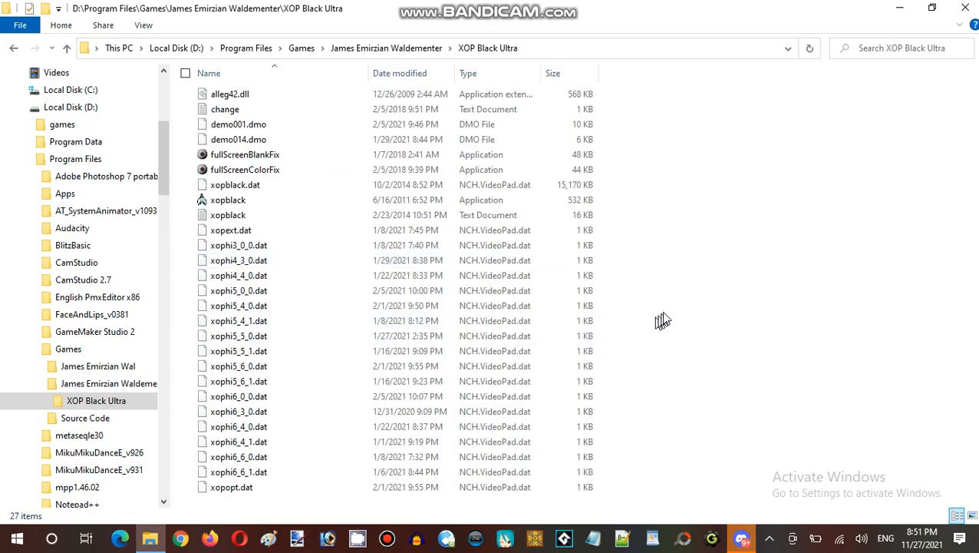
mouse_move(671, 311)
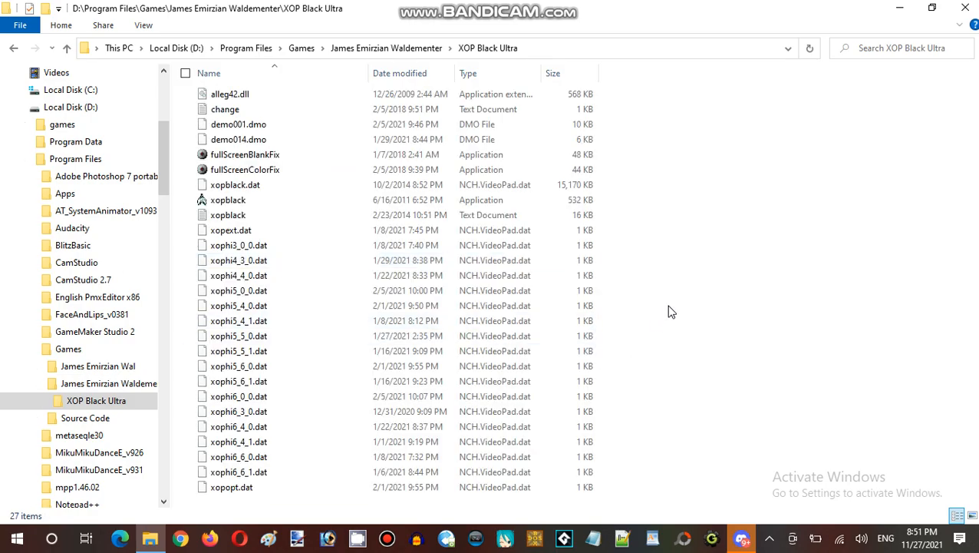
mouse_move(418, 58)
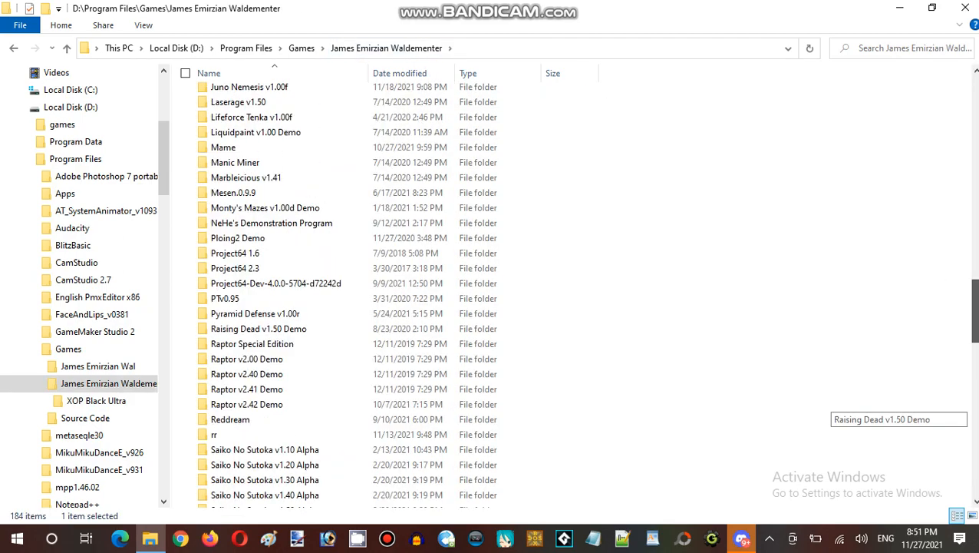
scroll(down, 3)
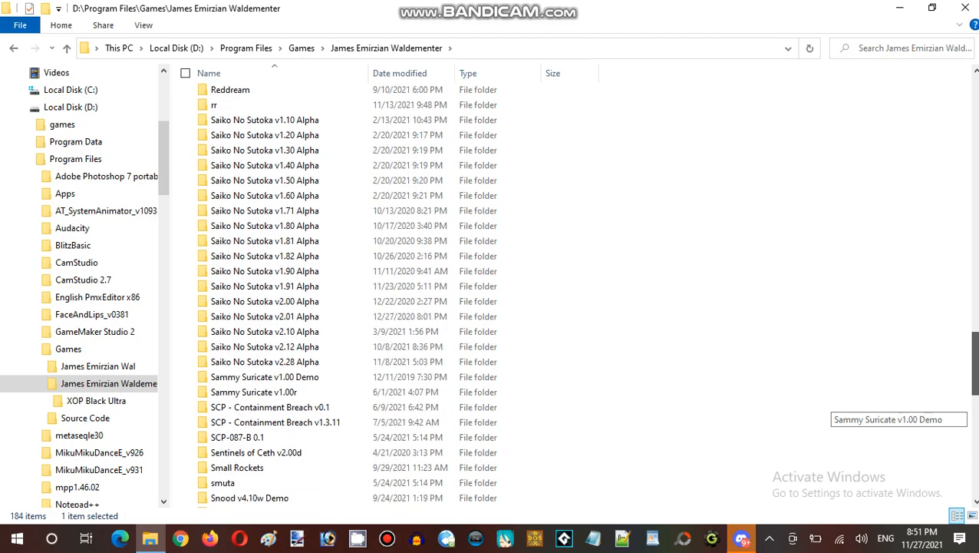
scroll(down, 3)
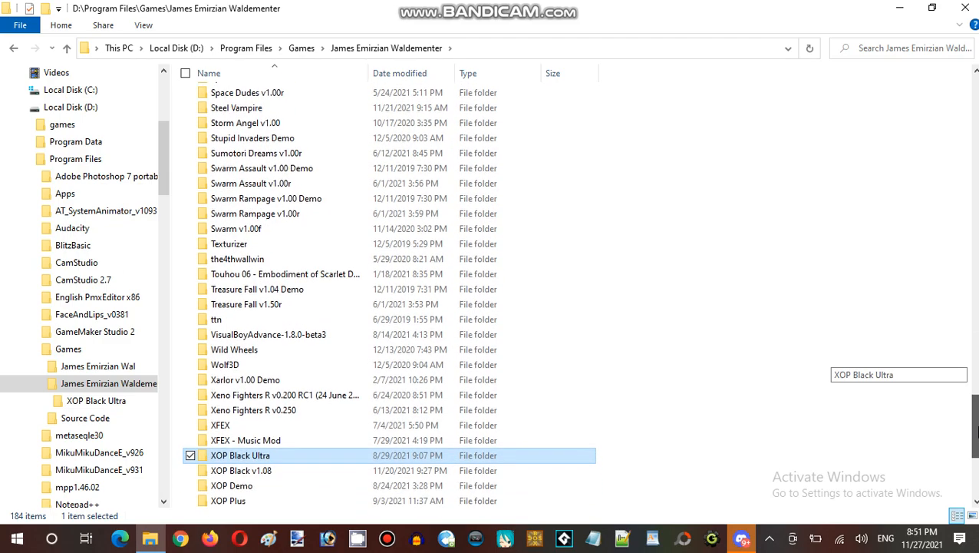
scroll(up, 3)
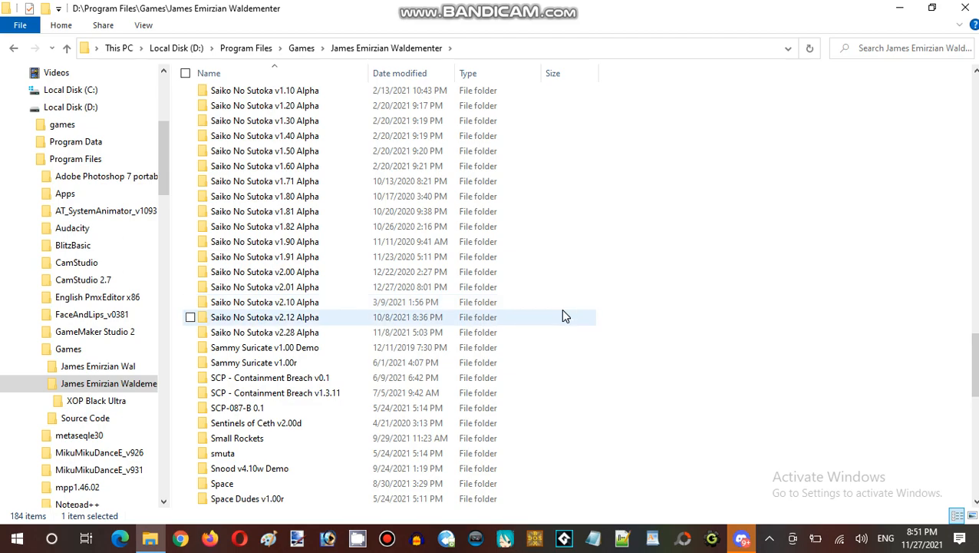
scroll(down, 3)
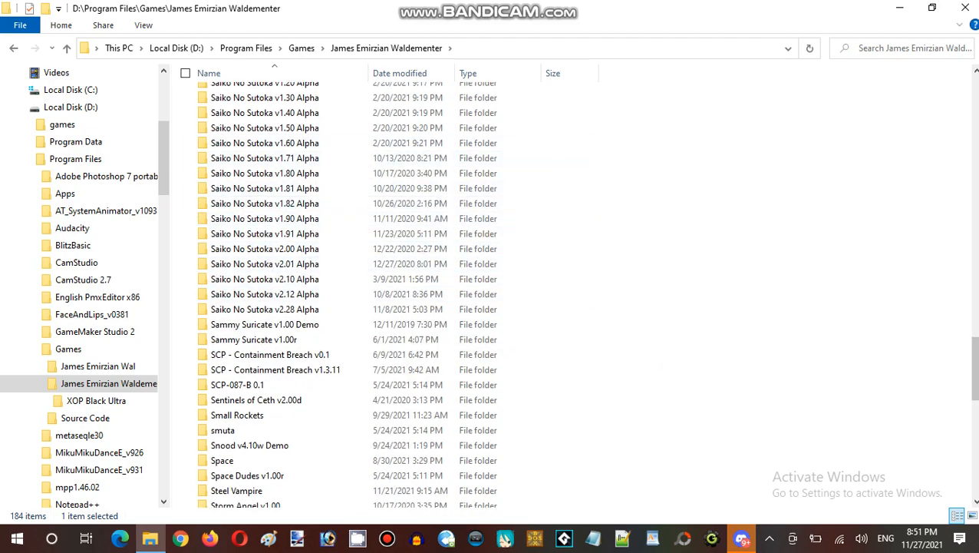
scroll(down, 3)
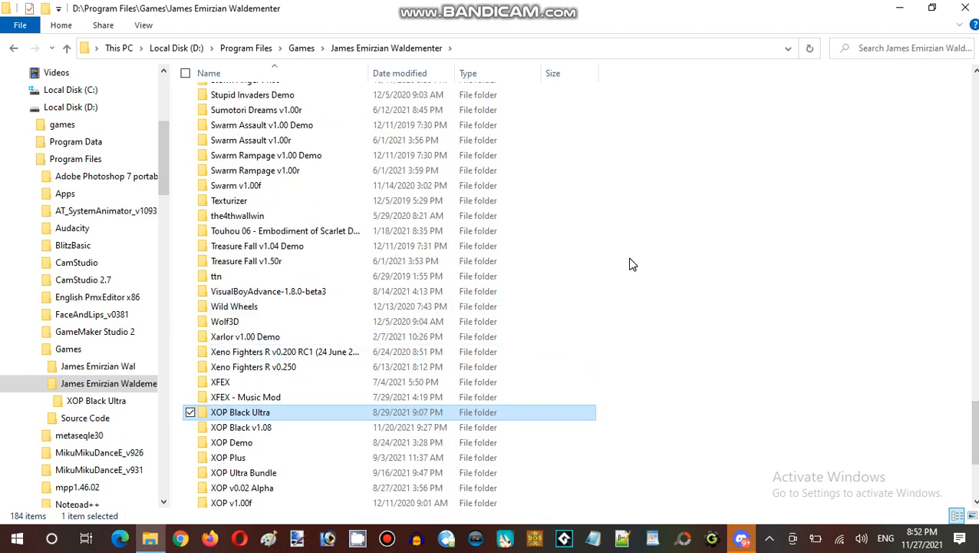
mouse_move(739, 290)
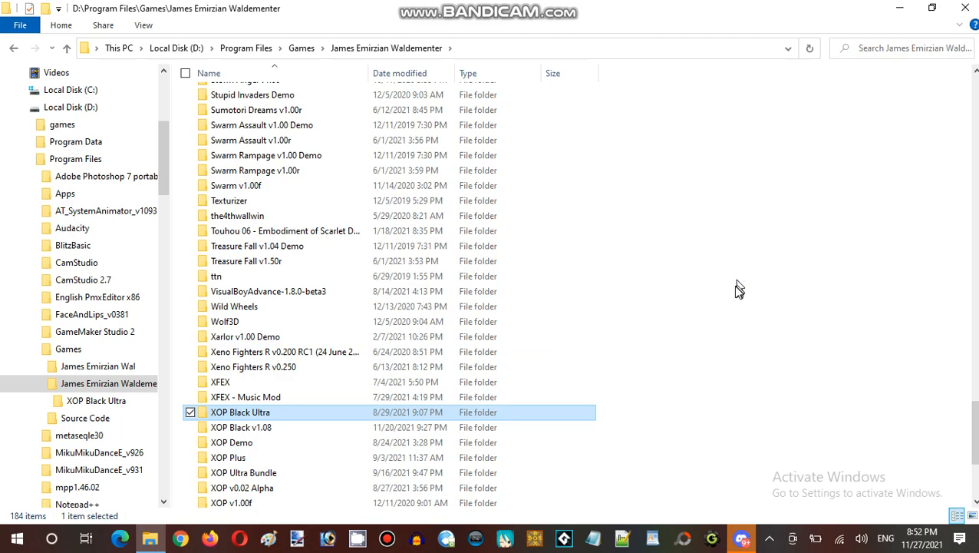
mouse_move(701, 277)
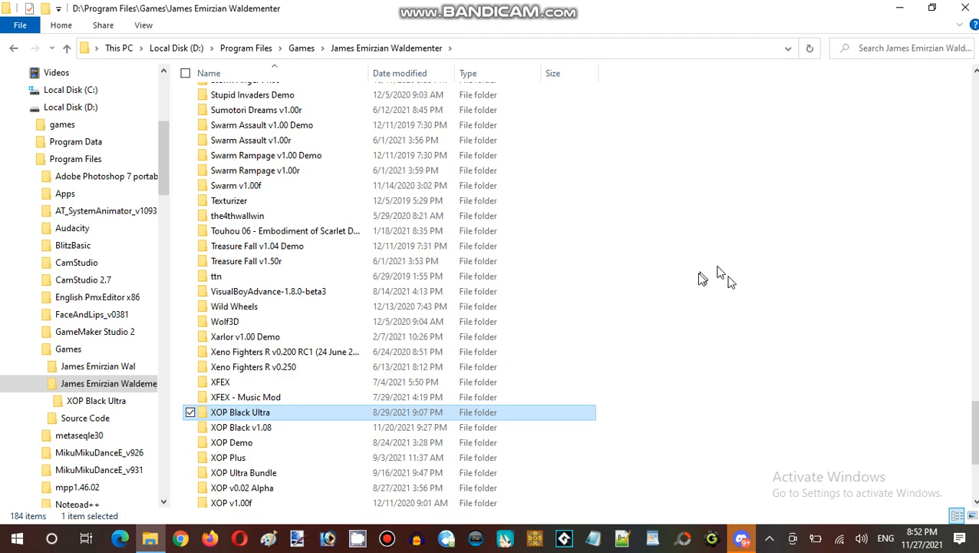
mouse_move(733, 299)
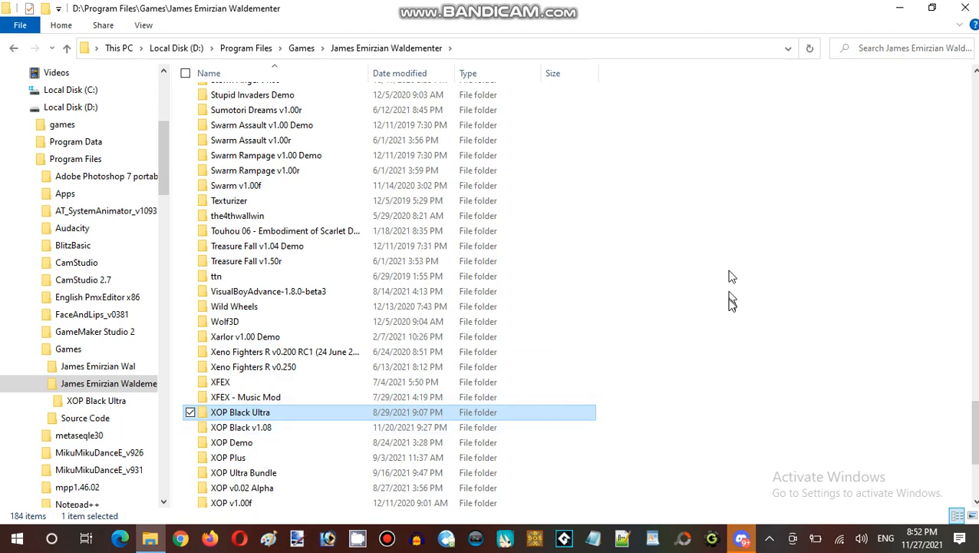
mouse_move(629, 219)
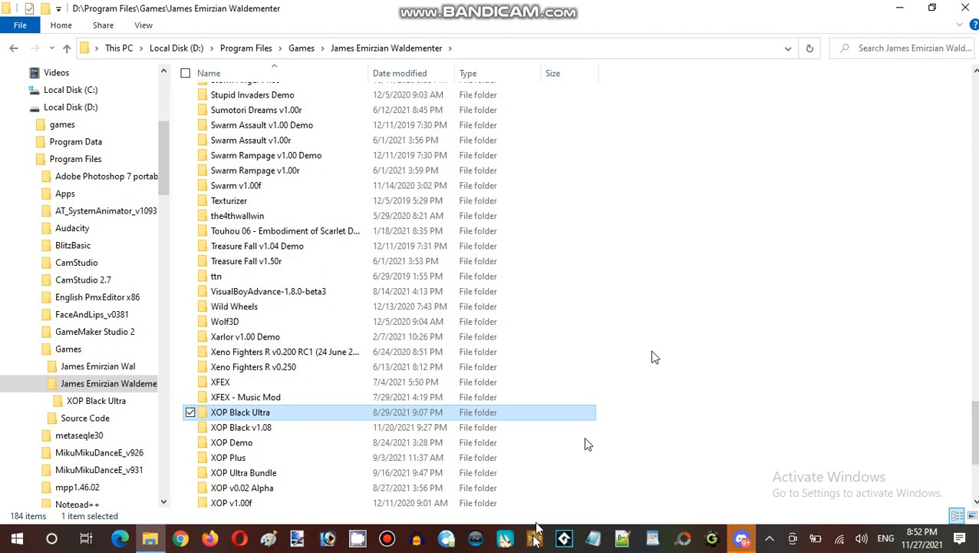
double_click(239, 412)
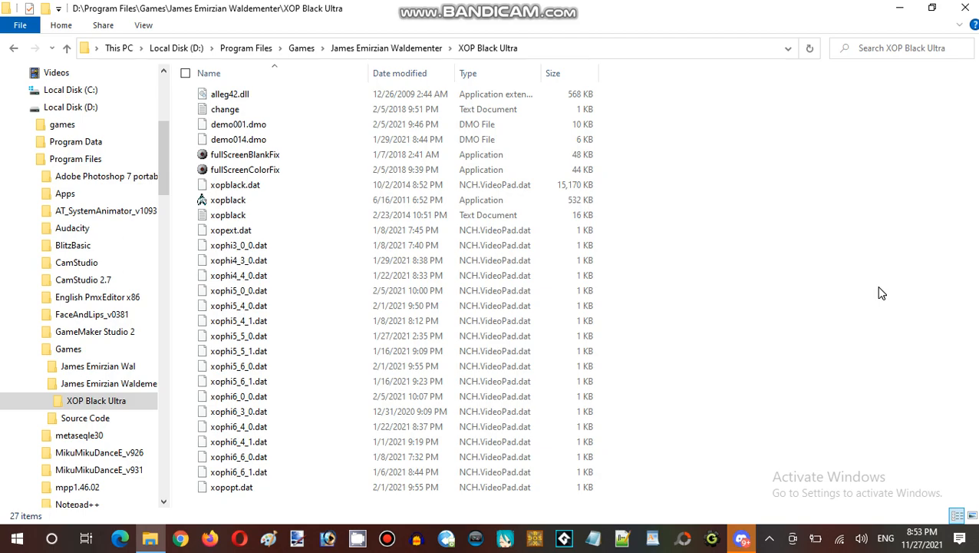
mouse_move(779, 221)
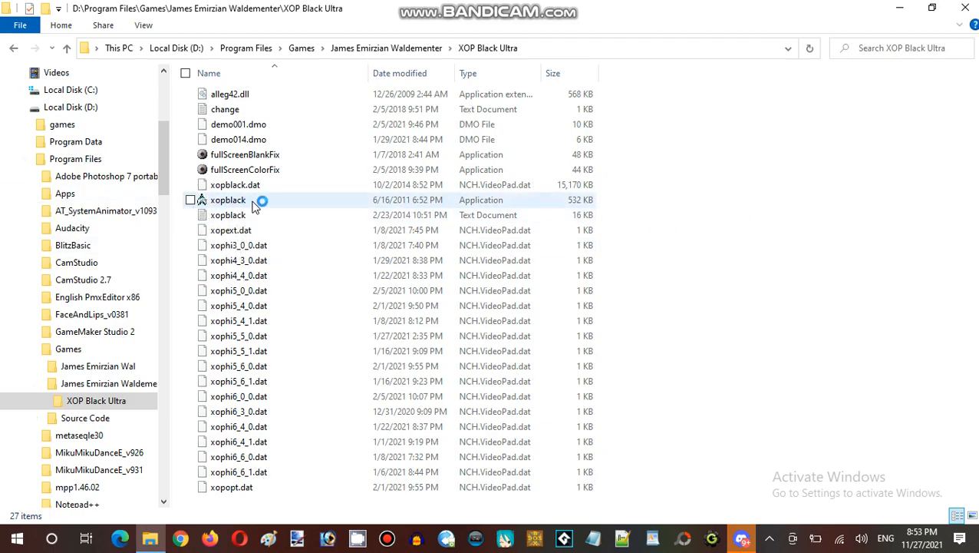
Open the xopblack.txt readme in Notepad and scroll through it.
click(228, 215)
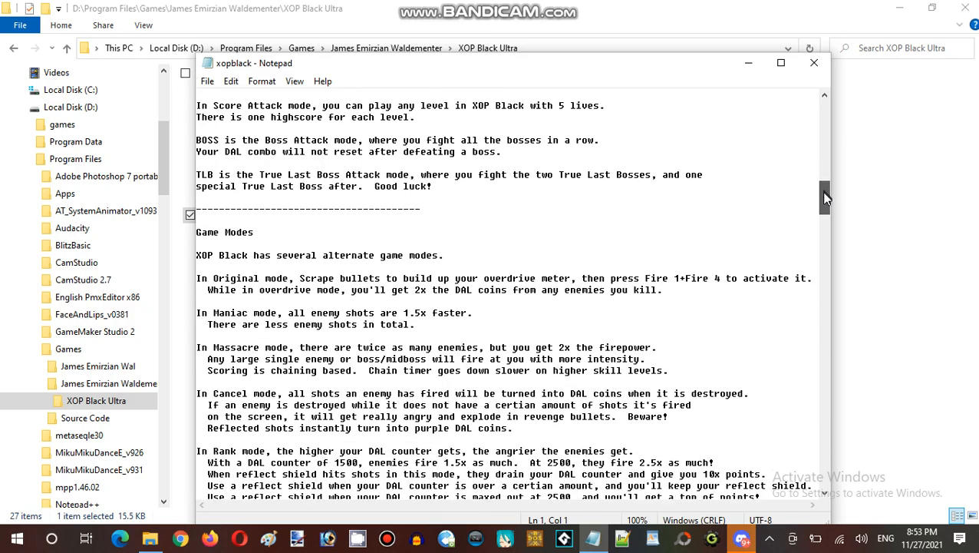
scroll(down, 3)
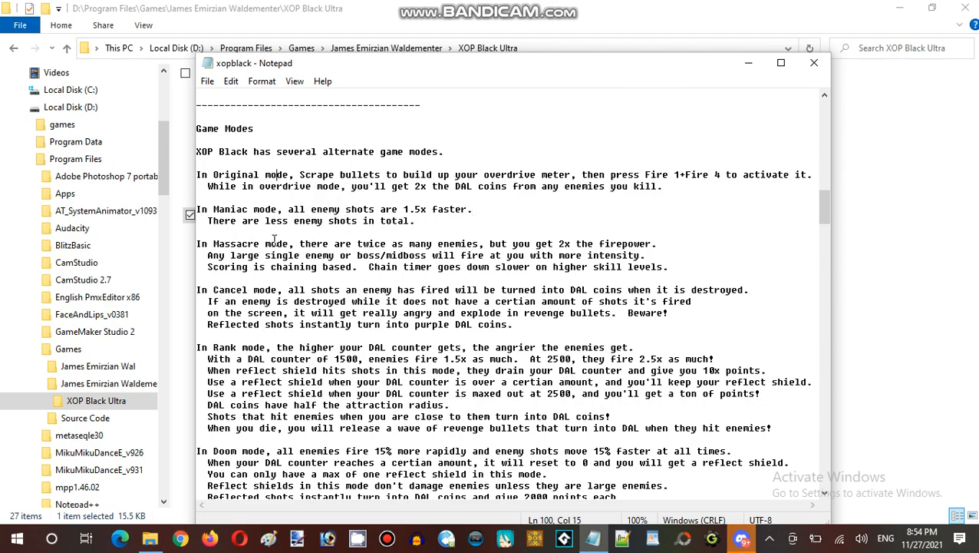
scroll(up, 3)
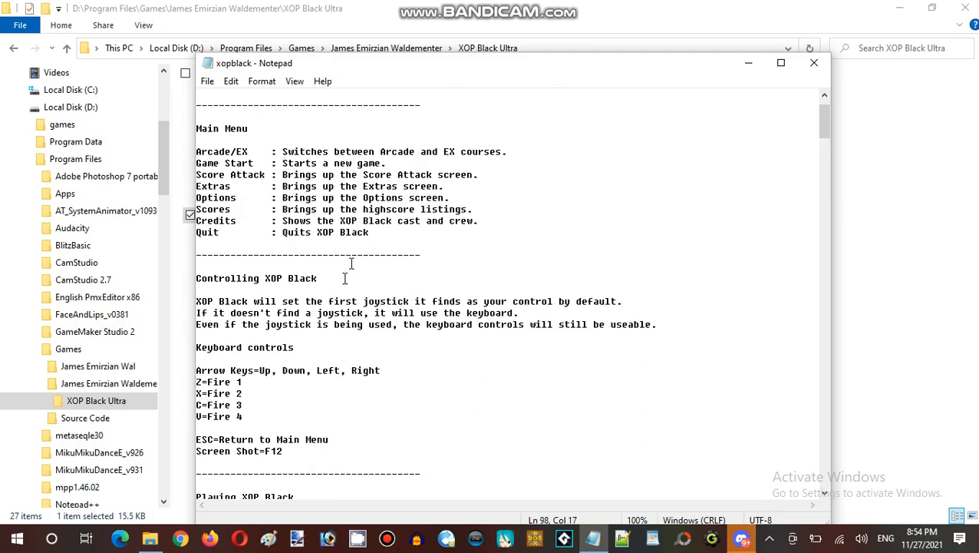
scroll(up, 3)
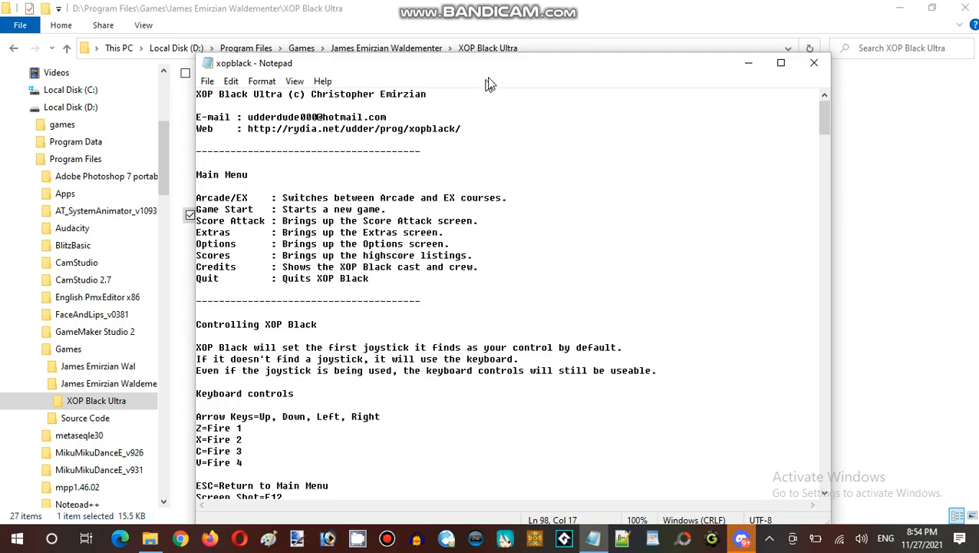
scroll(down, 3)
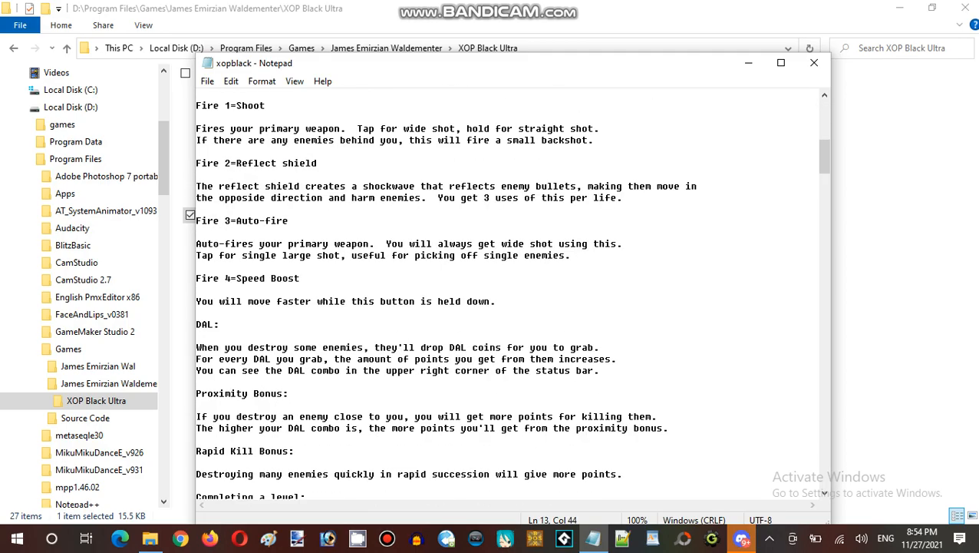
scroll(down, 3)
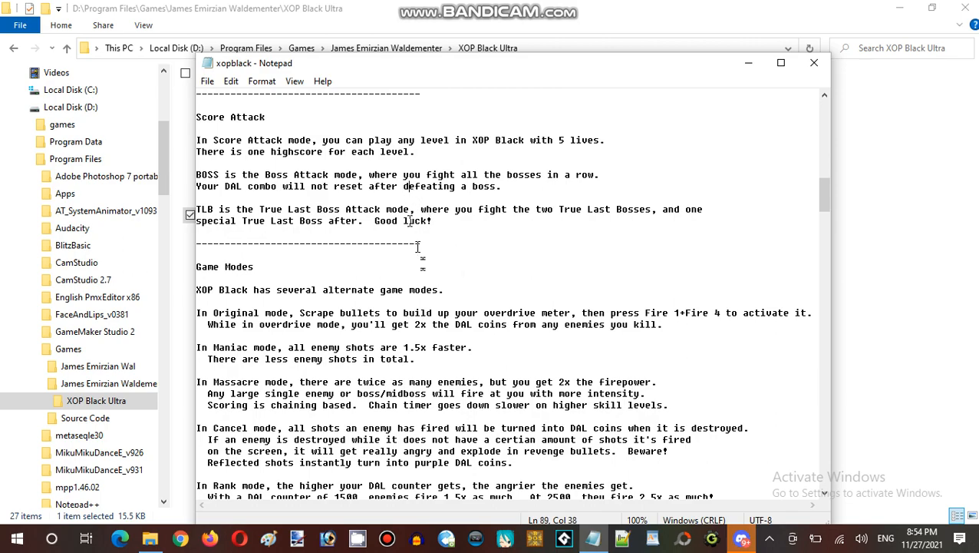
scroll(up, 3)
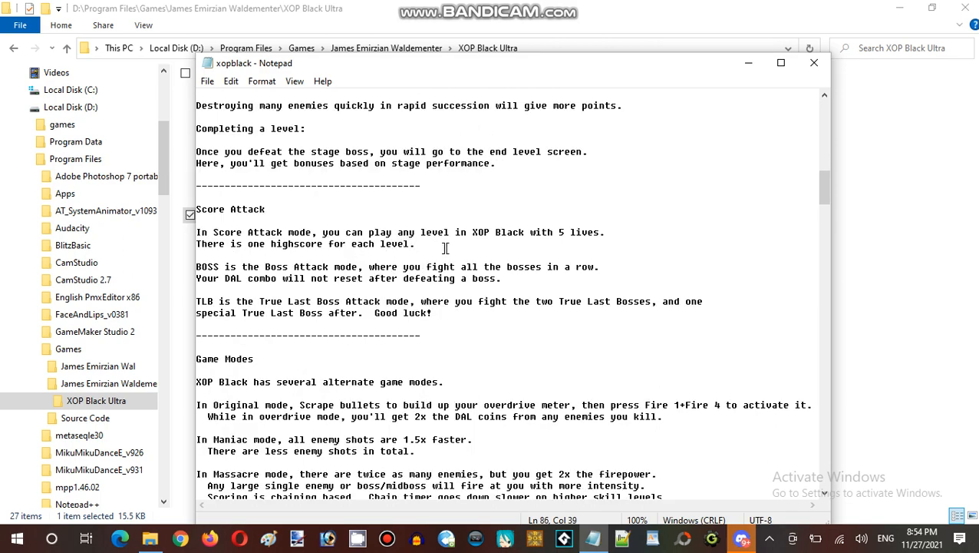
Move to the Score Attack and Game Modes sections of the readme.
click(298, 244)
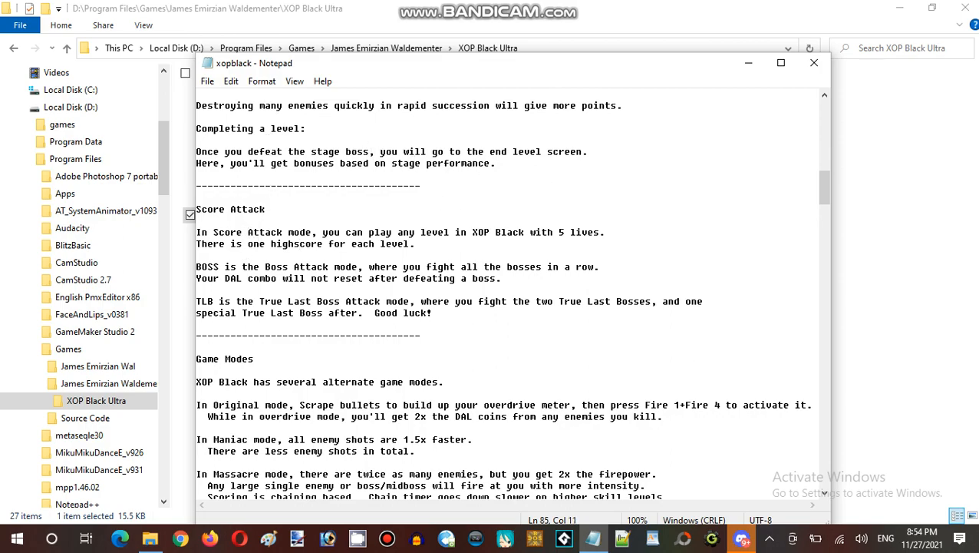
click(602, 158)
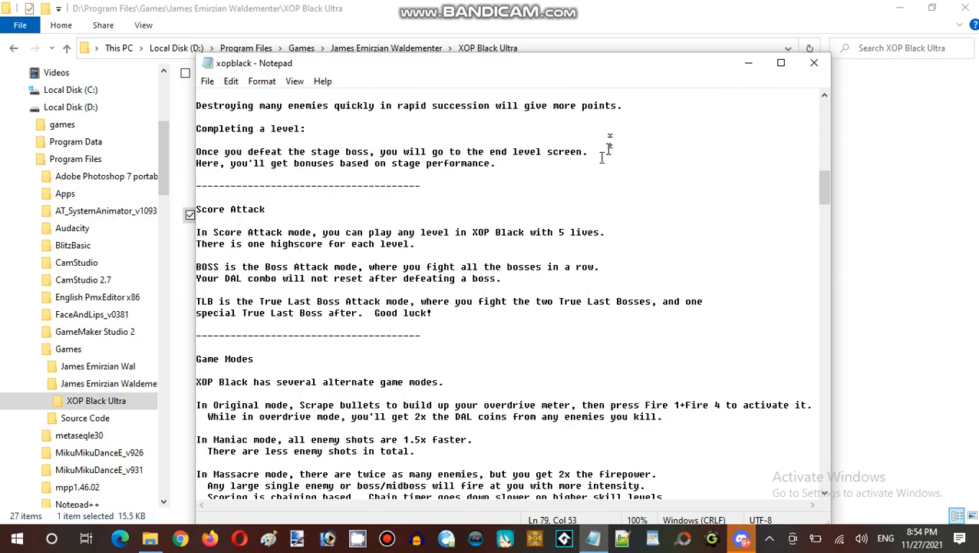
mouse_move(449, 273)
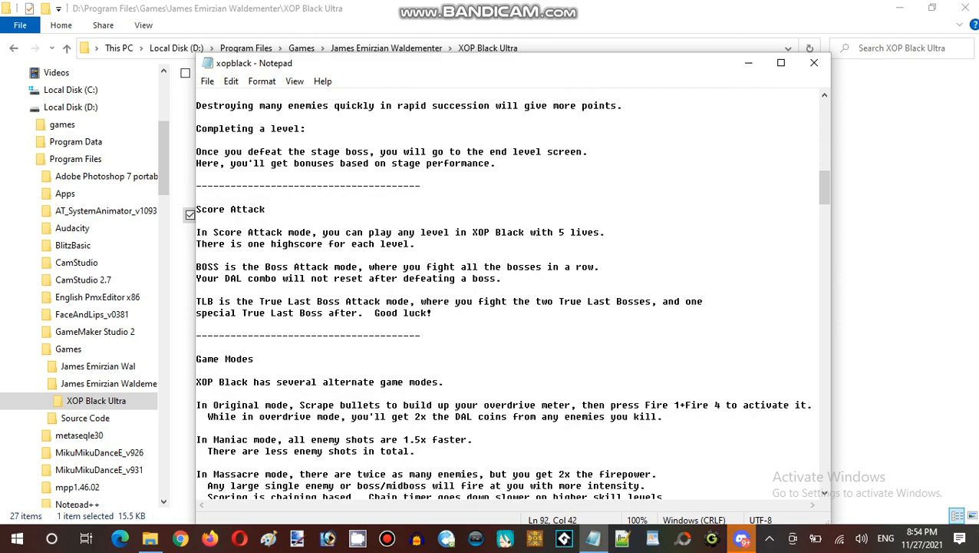
scroll(down, 3)
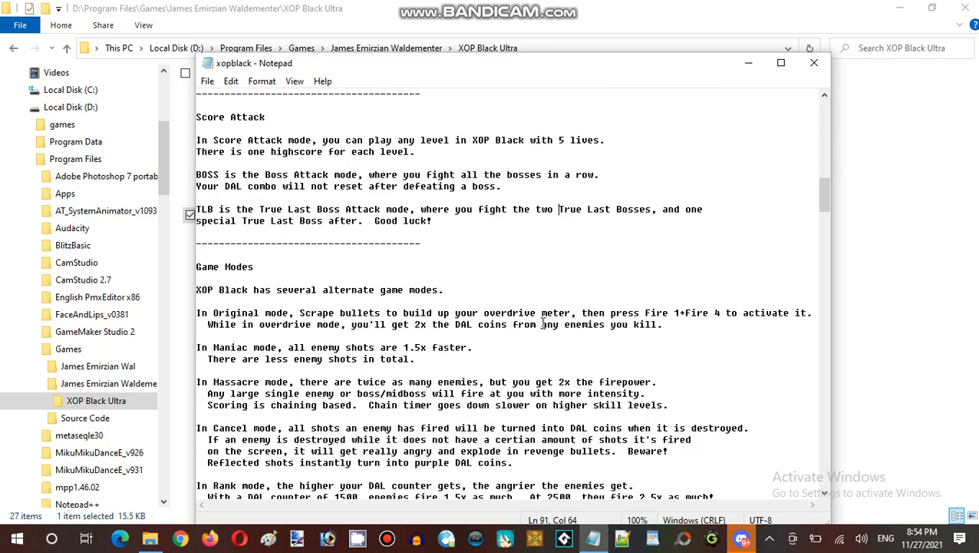
click(430, 220)
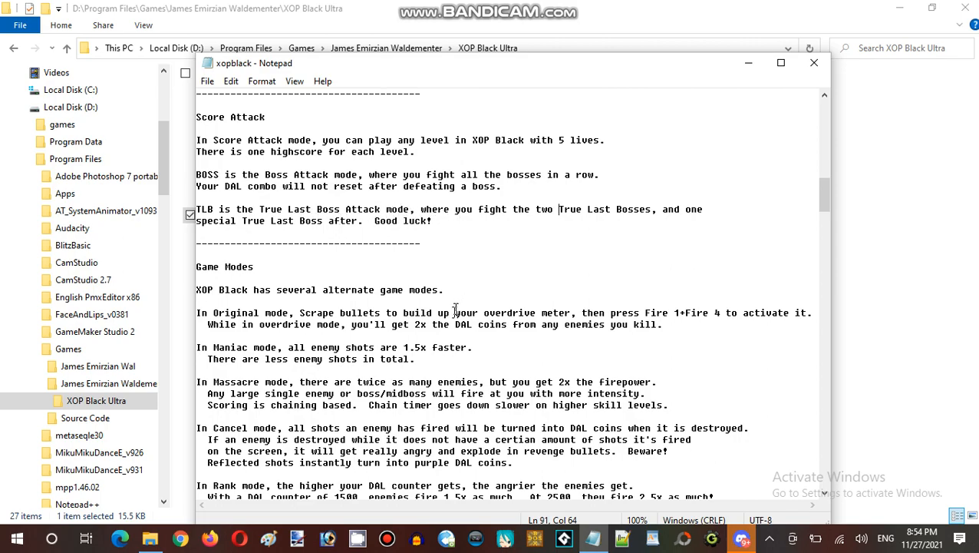
Skim the scoring tips and revision change logs near the end, then close Notepad.
scroll(down, 3)
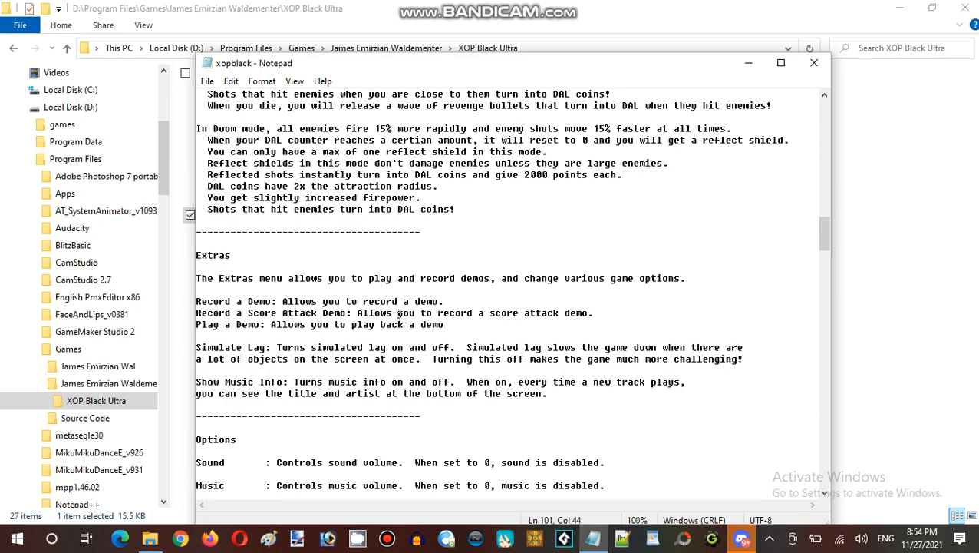
scroll(up, 3)
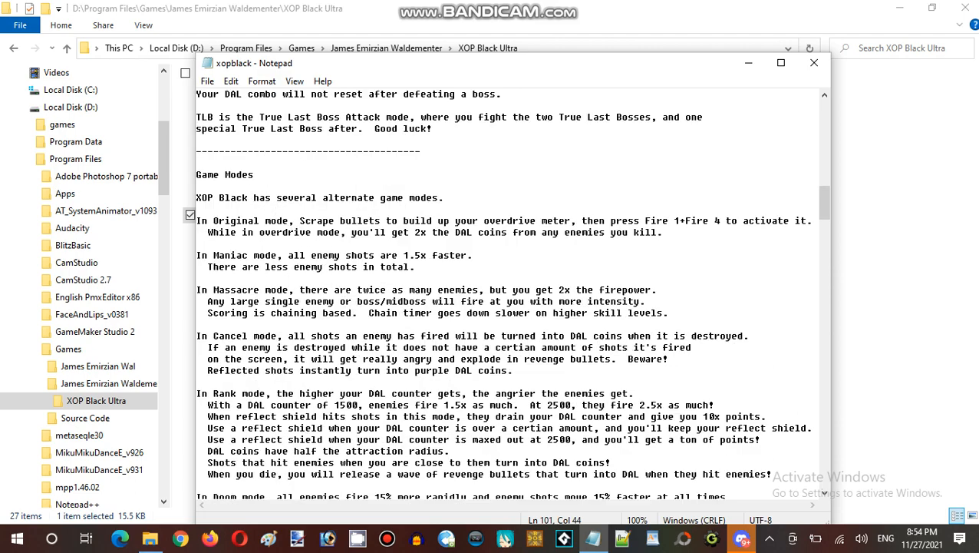
scroll(down, 3)
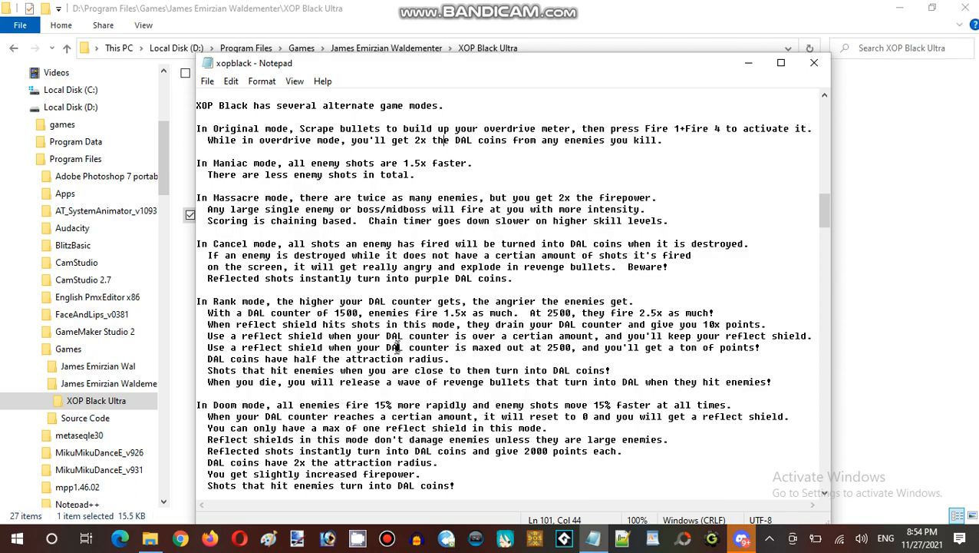
scroll(down, 3)
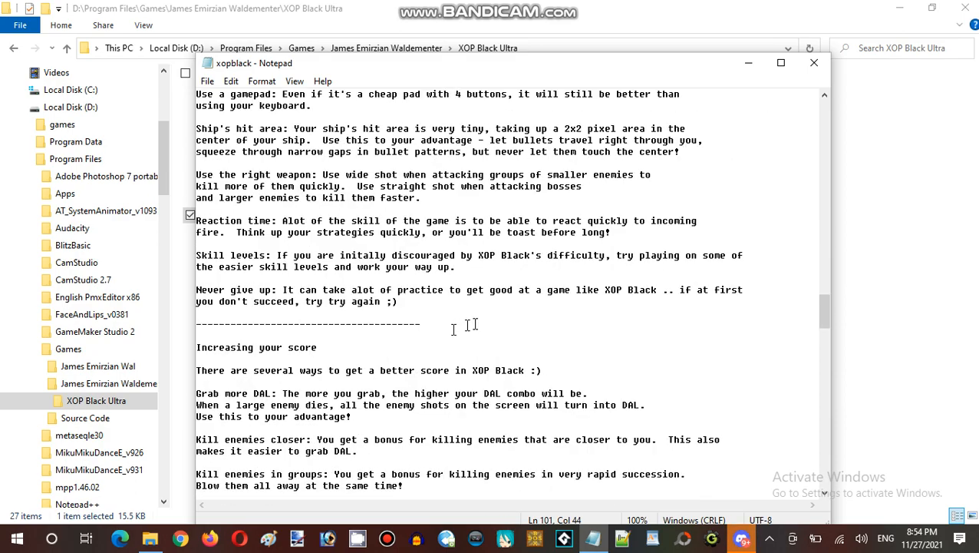
scroll(down, 3)
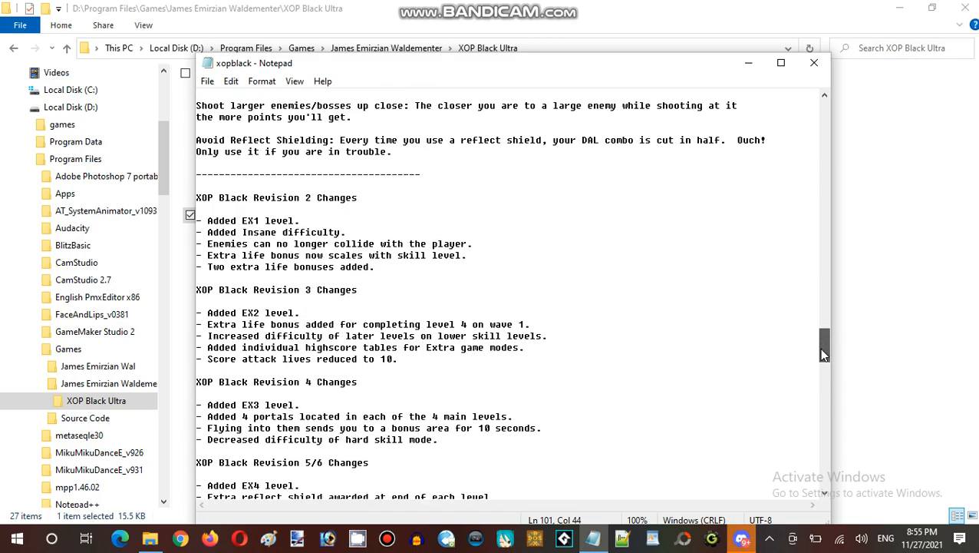
scroll(up, 3)
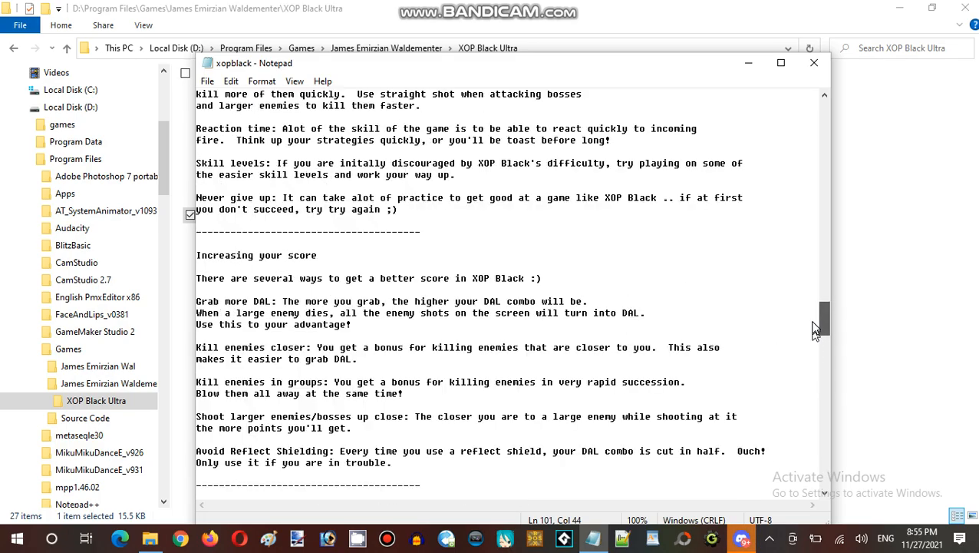
scroll(up, 3)
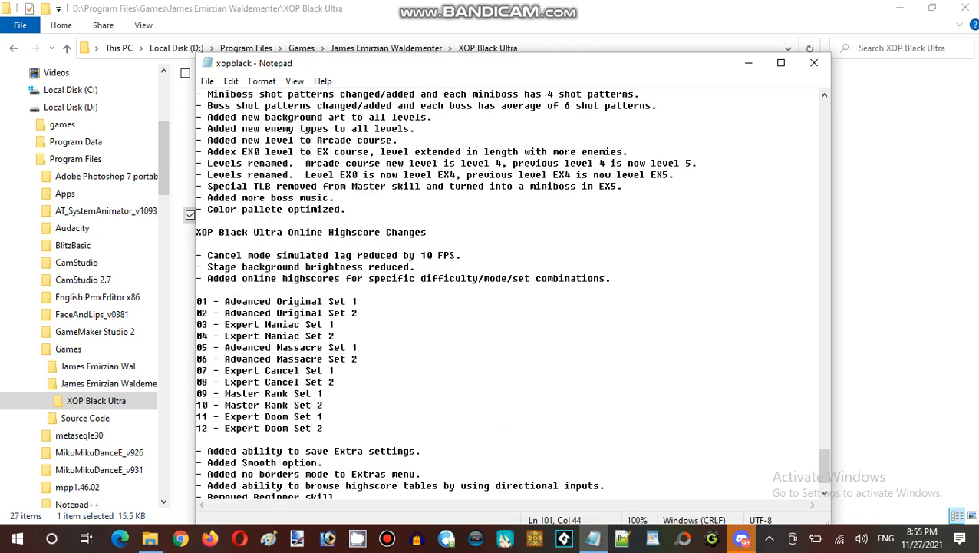
scroll(down, 3)
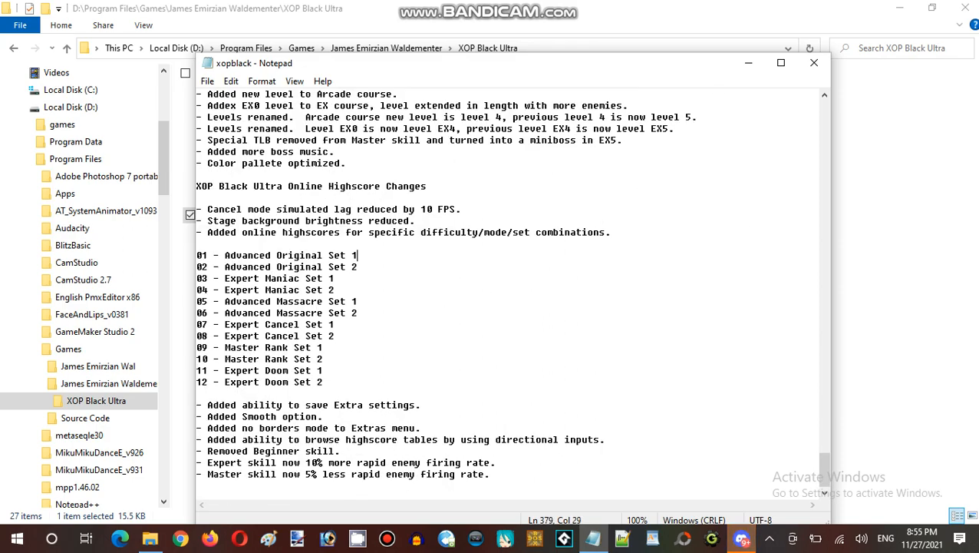
scroll(up, 3)
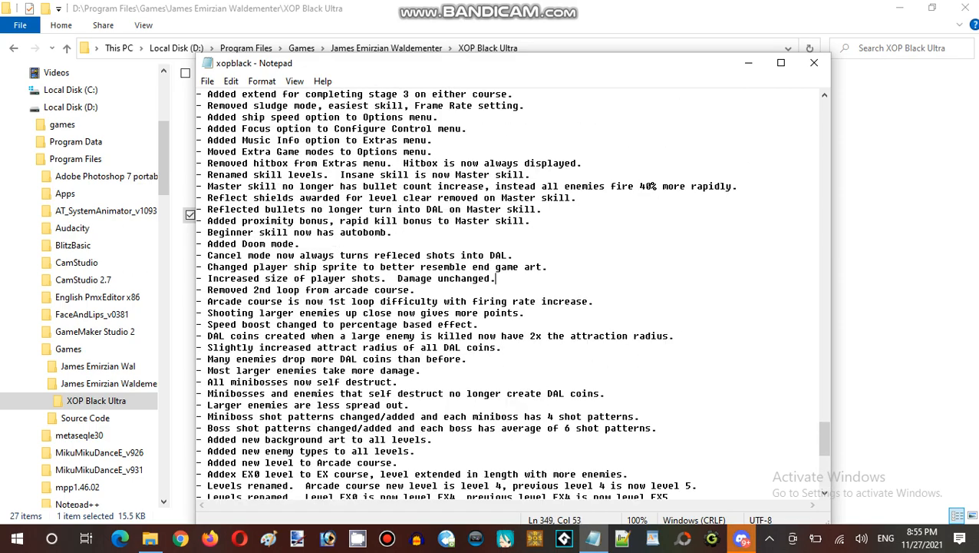
click(813, 63)
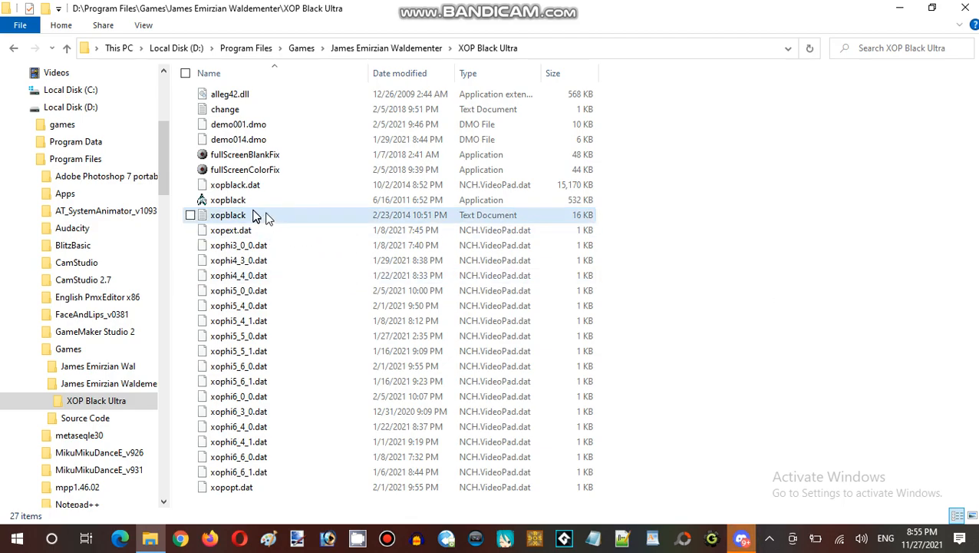
mouse_move(729, 287)
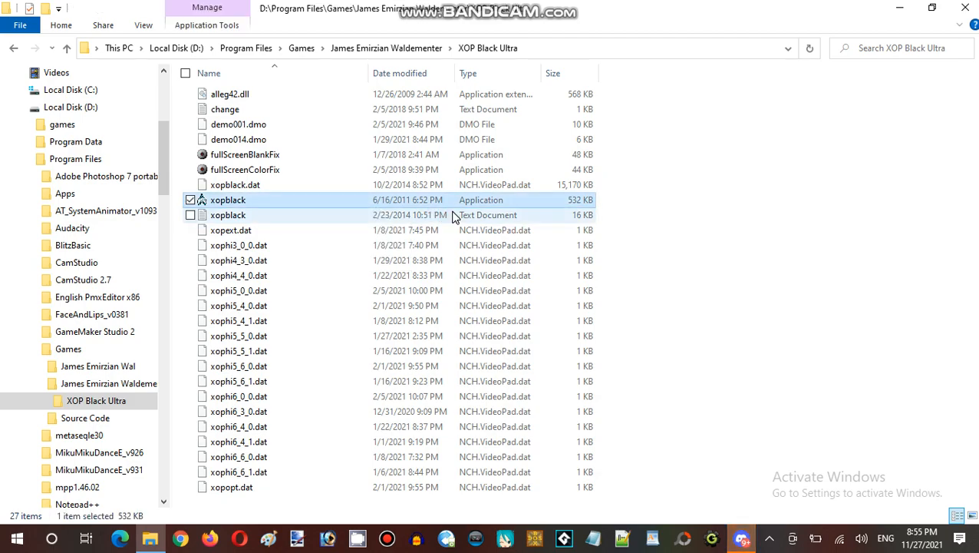
mouse_move(595, 235)
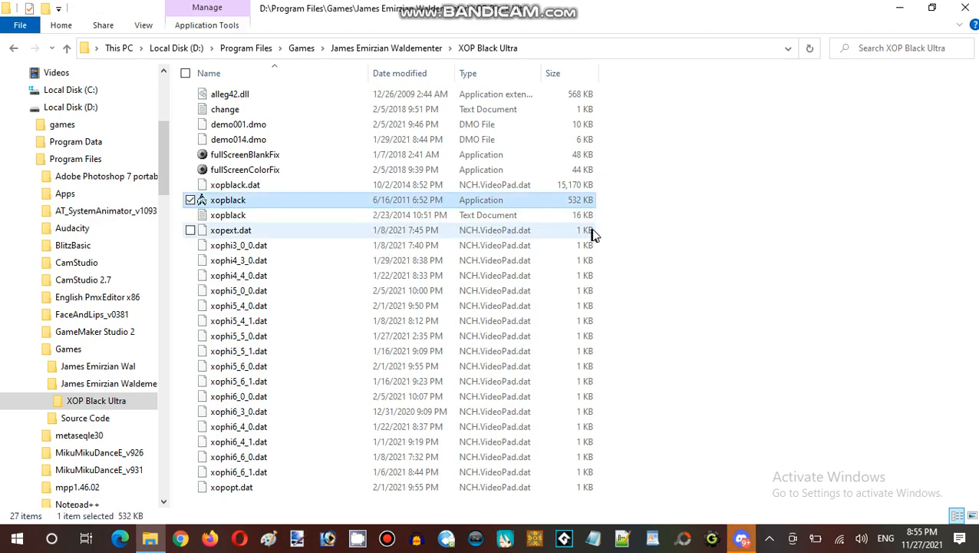
mouse_move(620, 235)
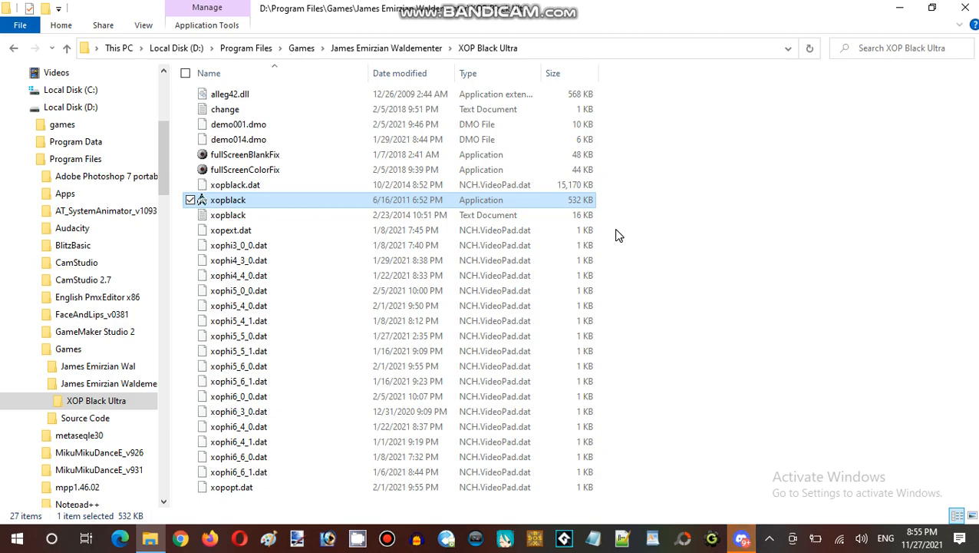
mouse_move(650, 246)
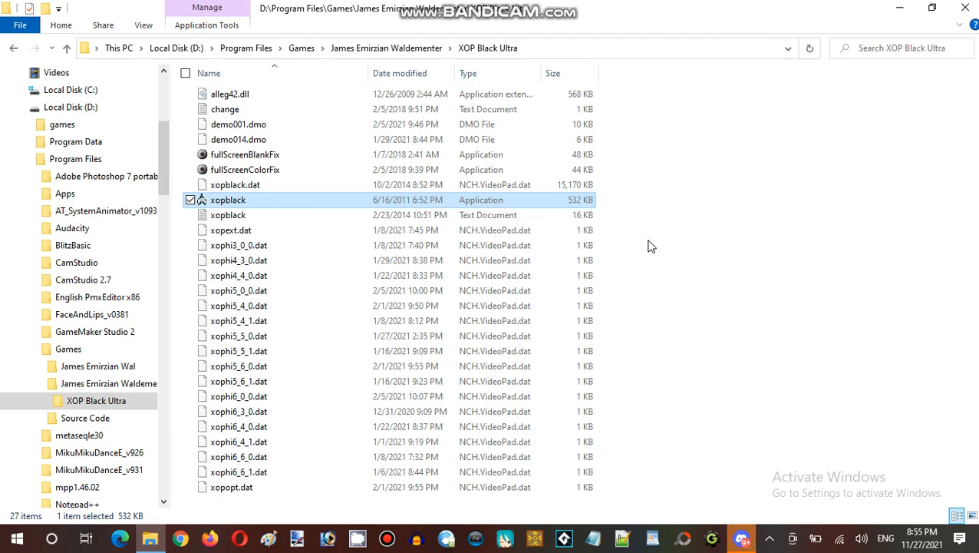
mouse_move(228, 215)
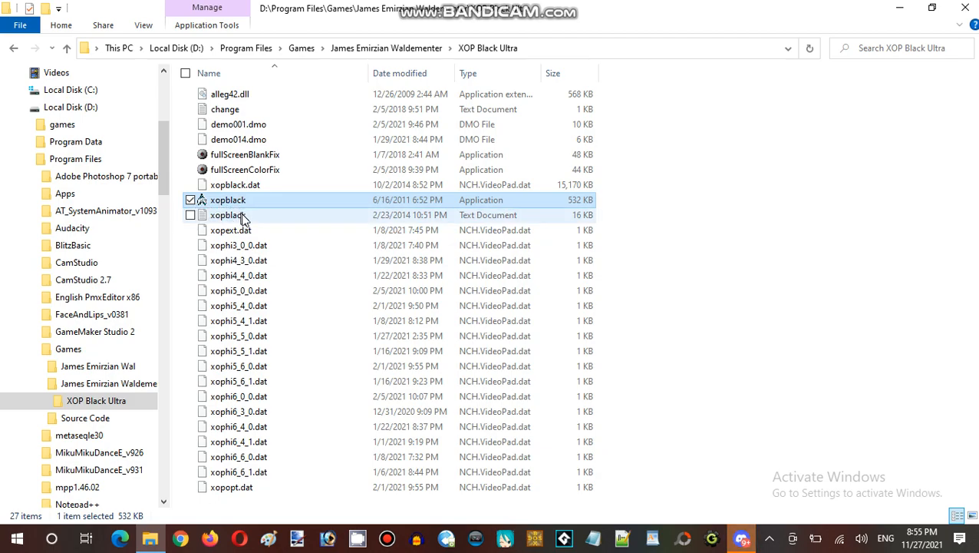
mouse_move(679, 239)
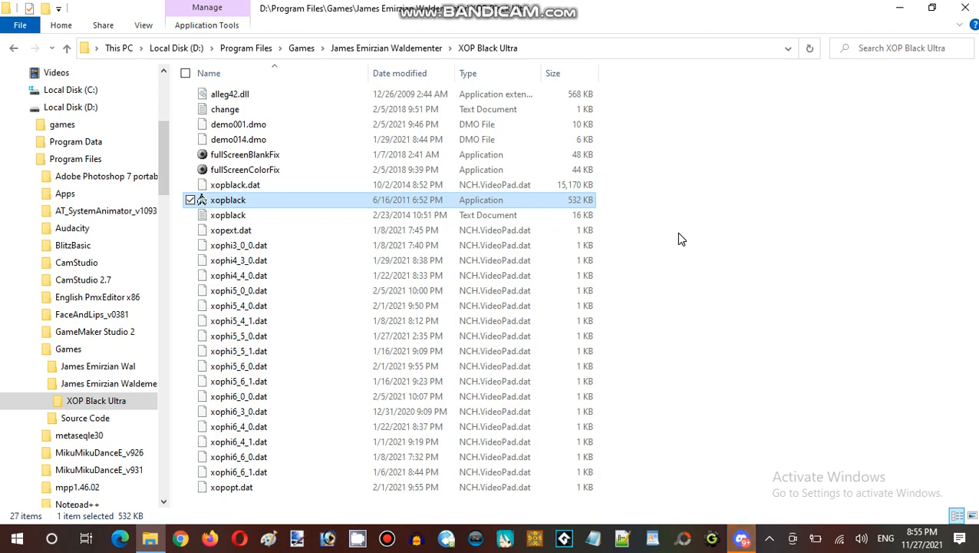
mouse_move(659, 236)
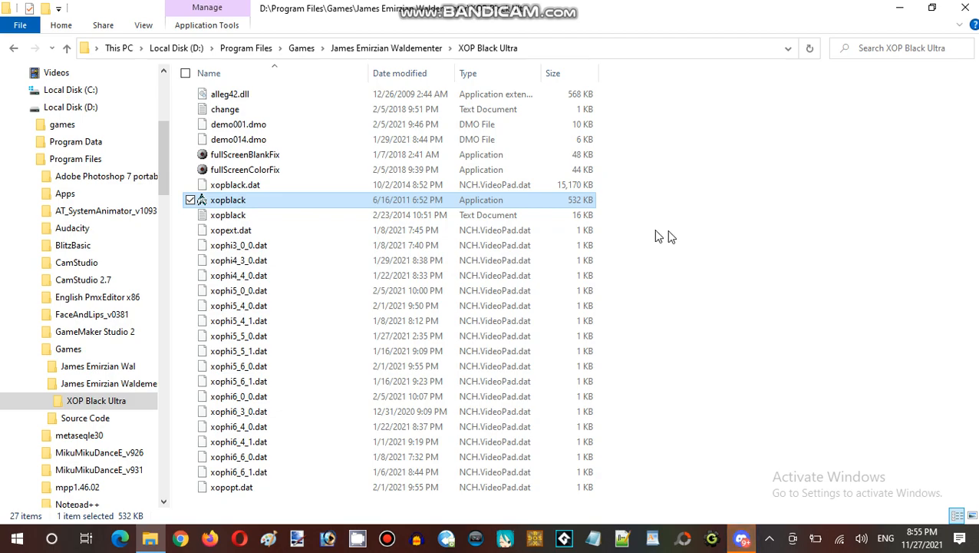
mouse_move(611, 301)
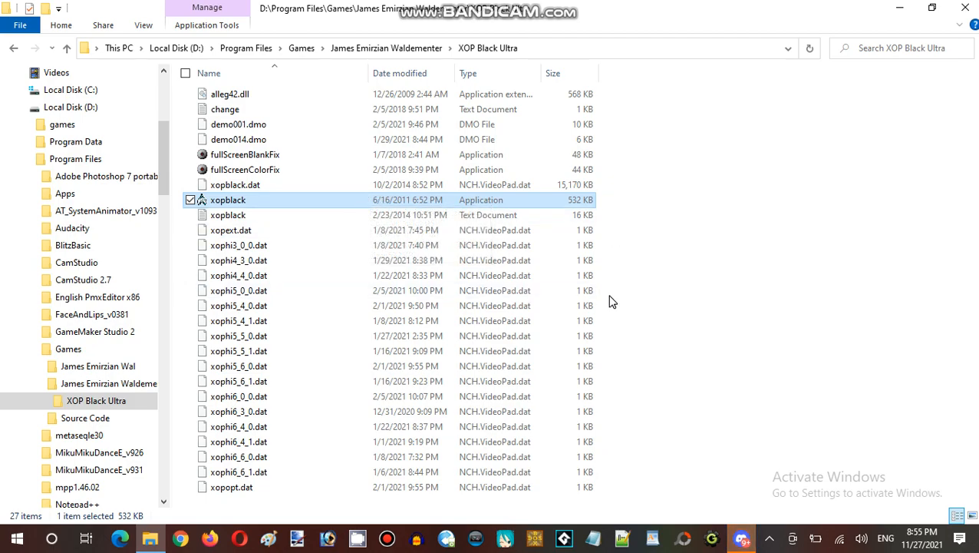